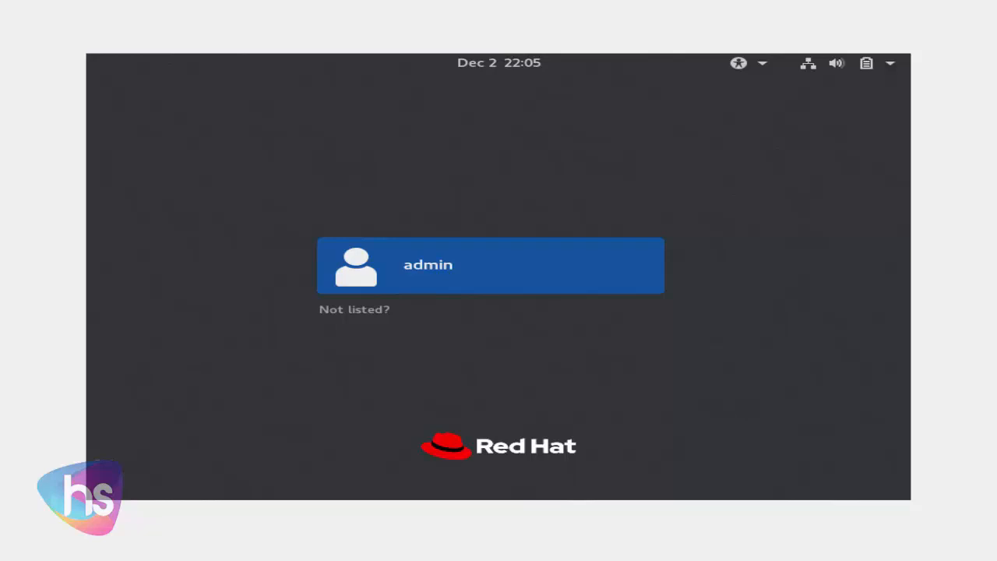
pyautogui.moveTo(468, 283)
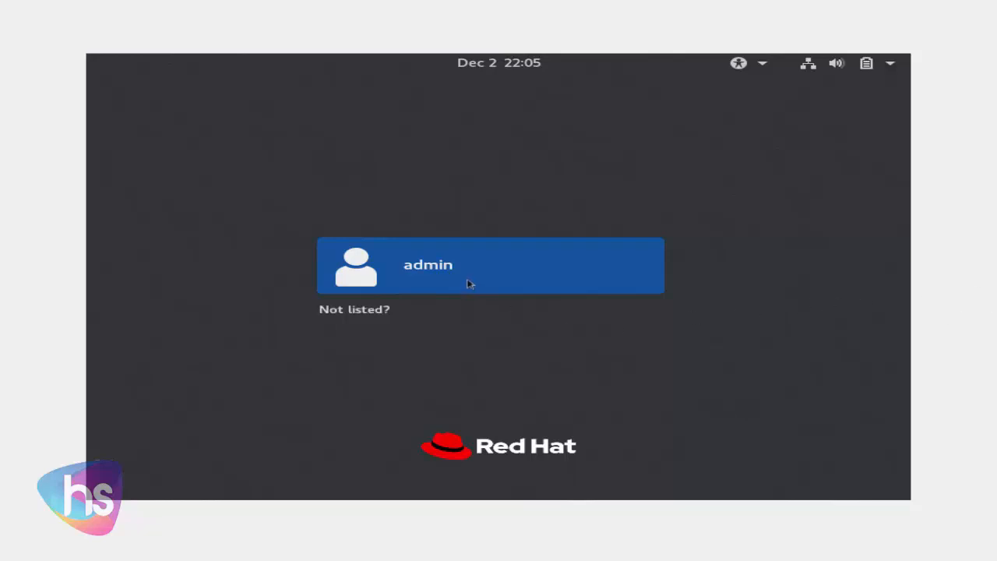
# - Sign in to the admin account by entering its password and submitting
pyautogui.click(489, 264)
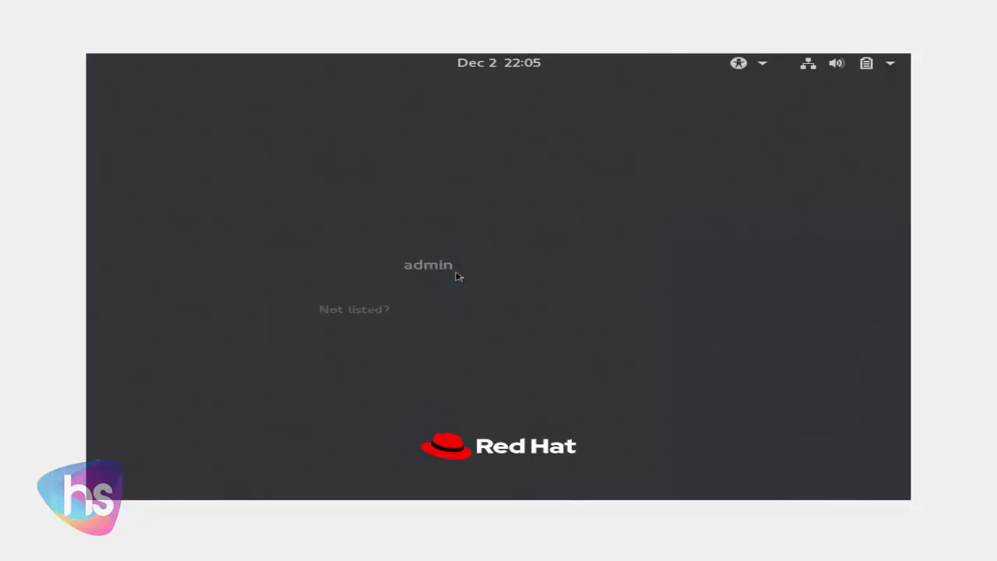
pyautogui.click(428, 264)
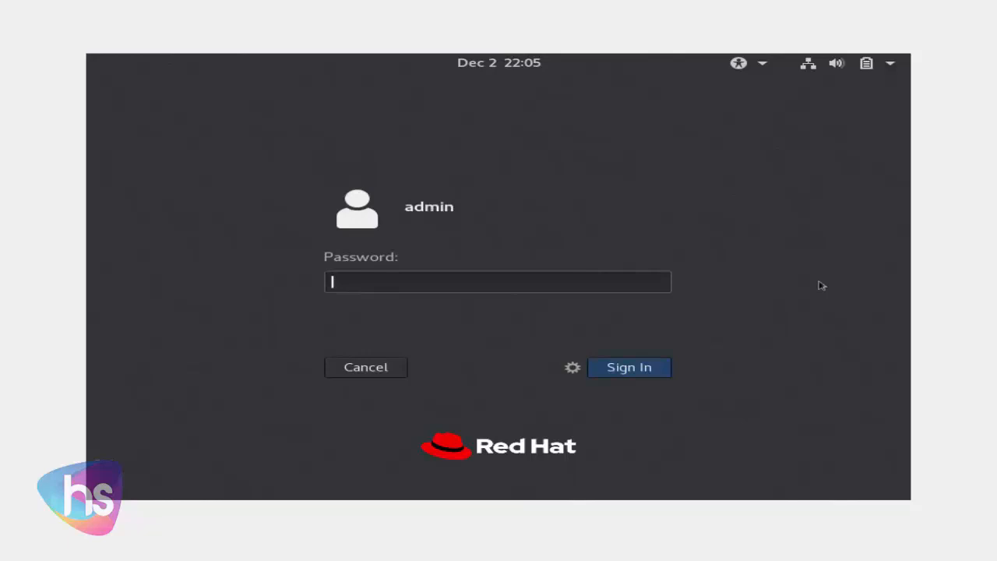
pyautogui.write('password')
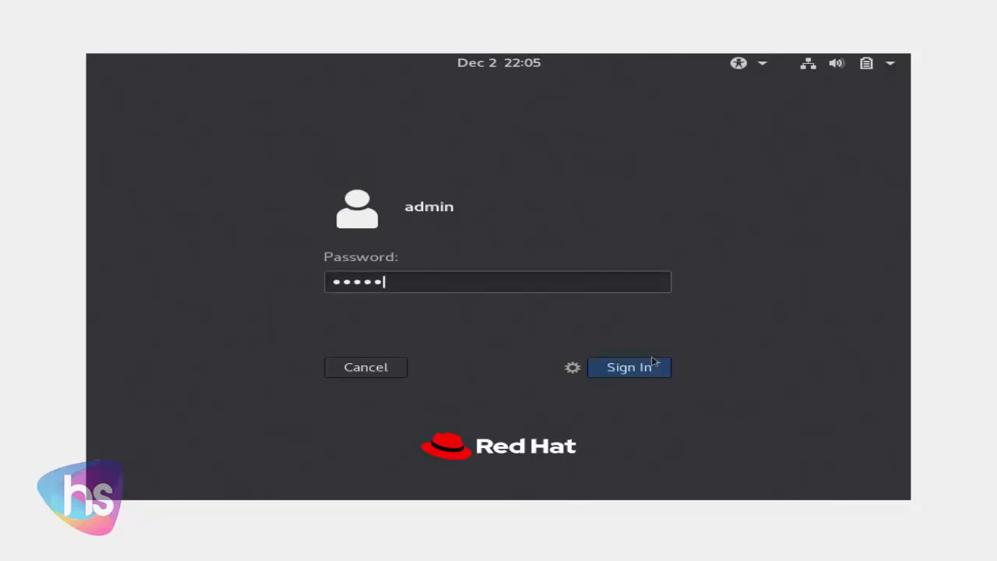
pyautogui.click(629, 366)
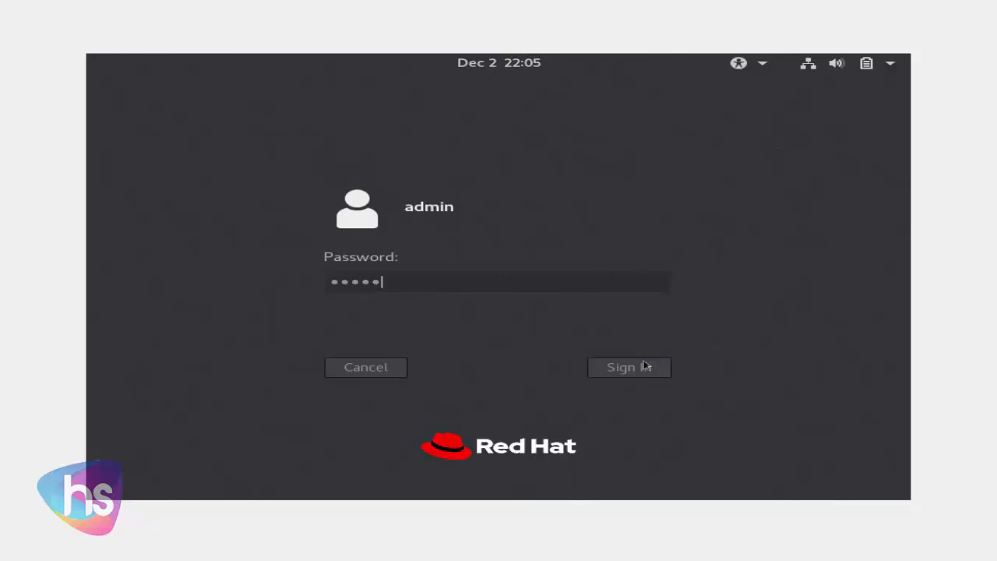
pyautogui.click(628, 367)
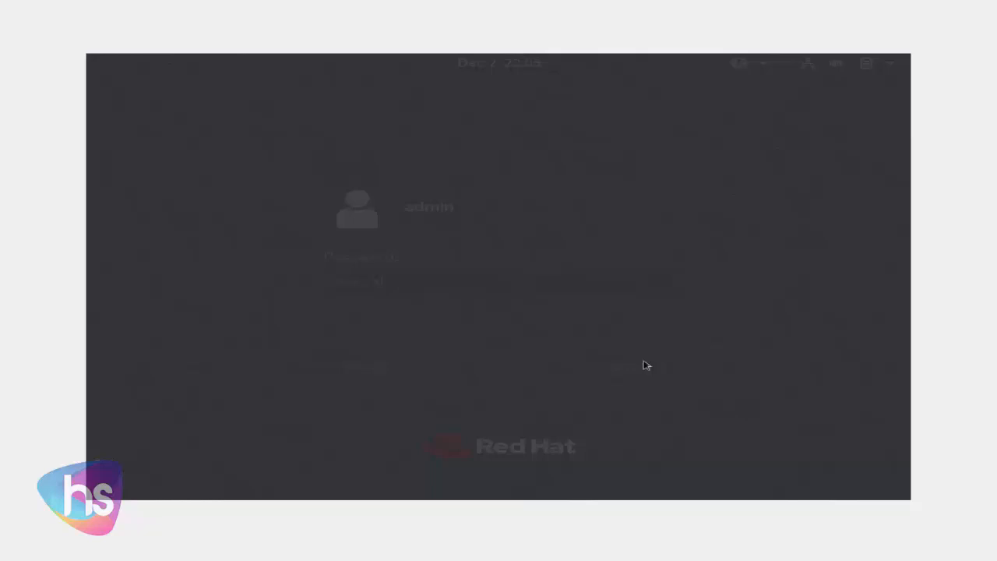
pyautogui.moveTo(647, 340)
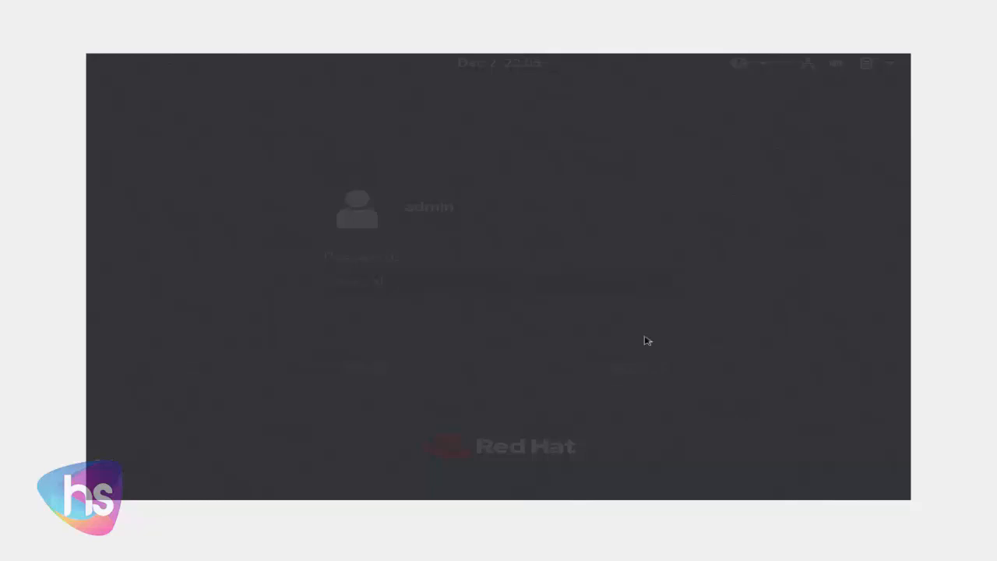
pyautogui.moveTo(592, 307)
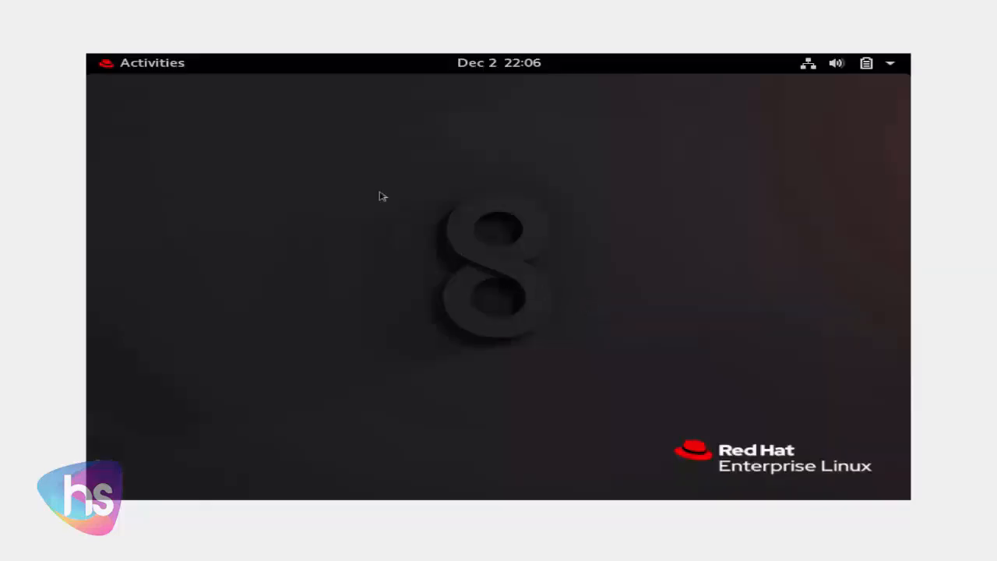
pyautogui.moveTo(177, 80)
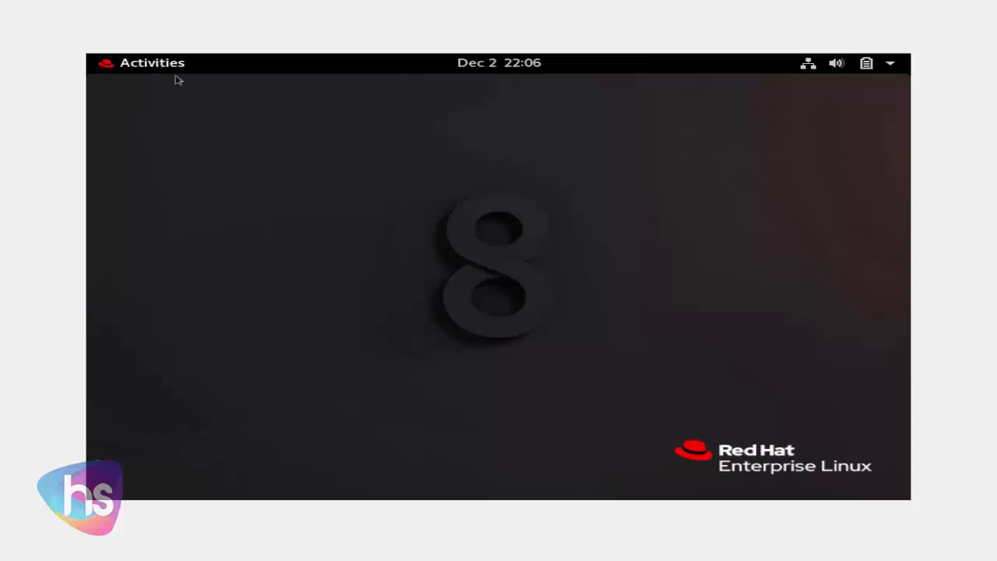
# - Launch Terminal from the Activities overview dash
pyautogui.click(152, 62)
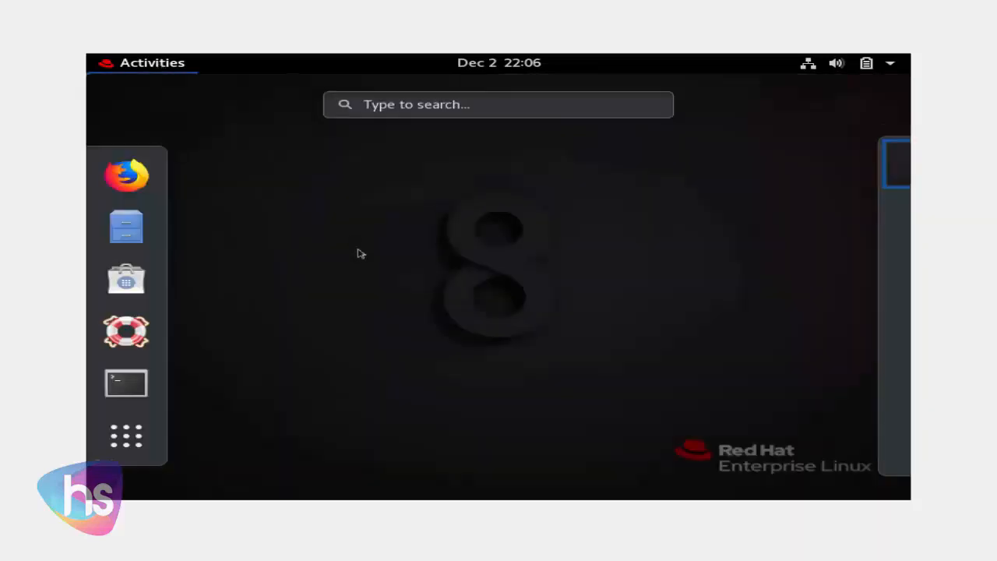
pyautogui.click(125, 382)
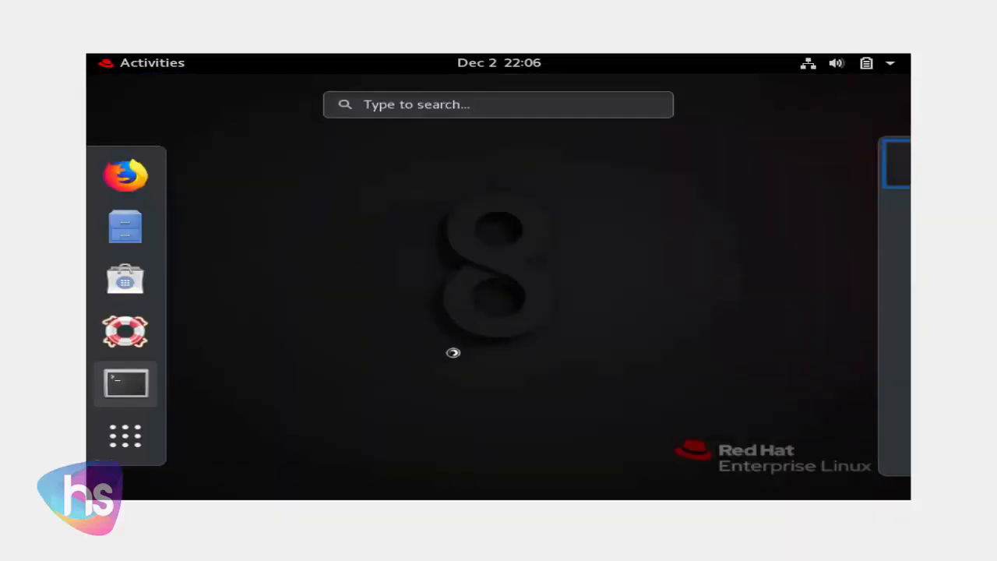
pyautogui.click(125, 383)
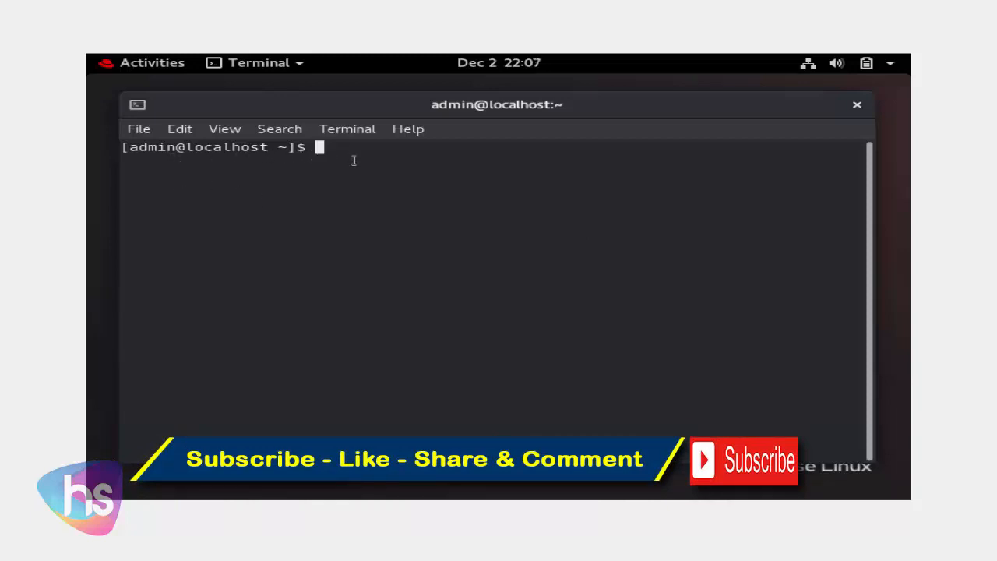
pyautogui.moveTo(393, 175)
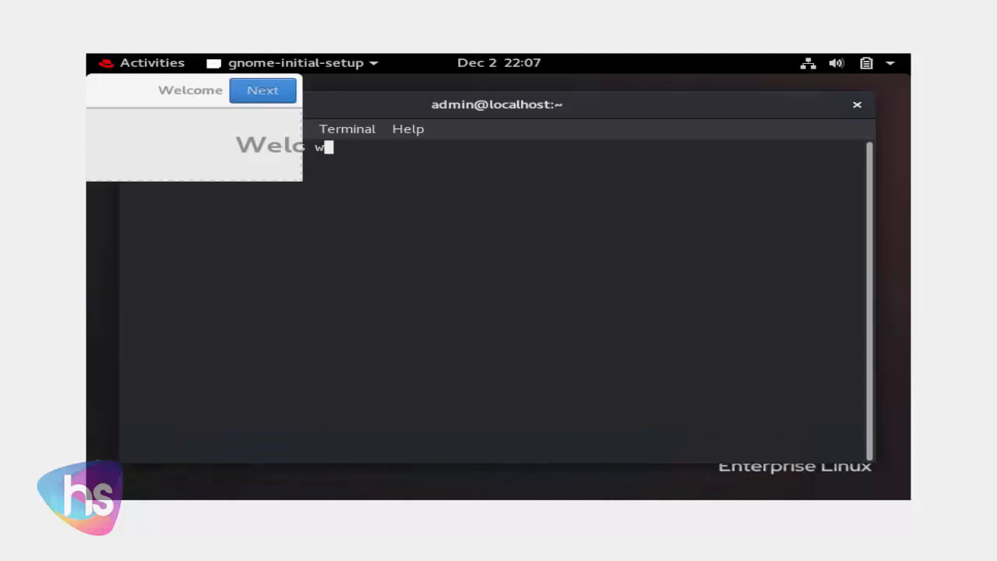
# - Begin typing the who command at the terminal prompt
pyautogui.write('h')
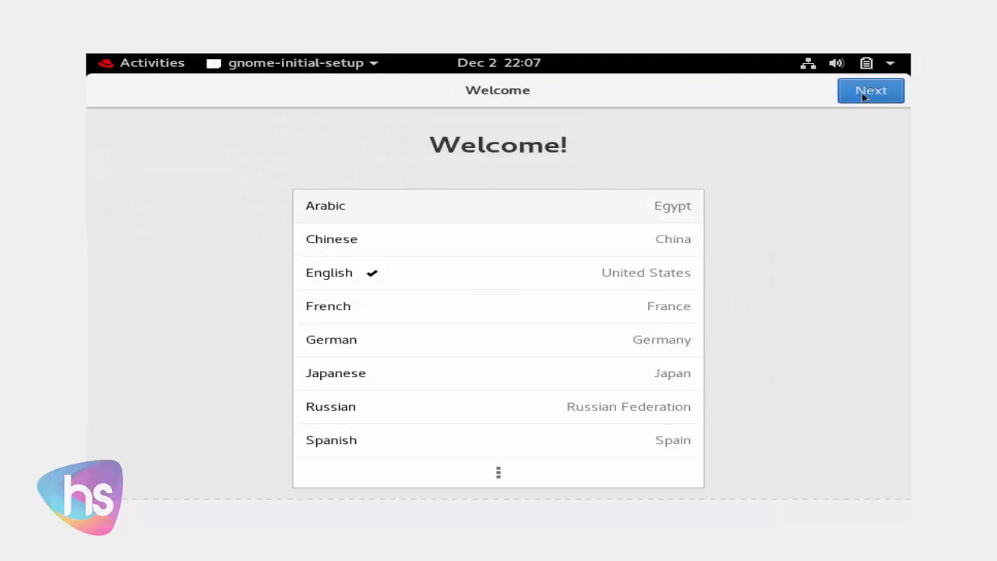
pyautogui.moveTo(794, 213)
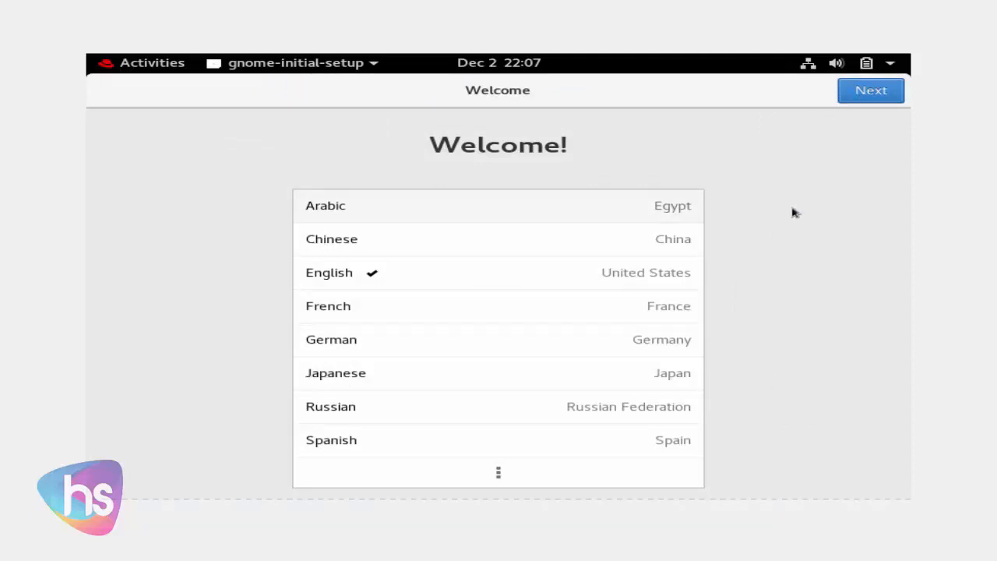
pyautogui.moveTo(857, 115)
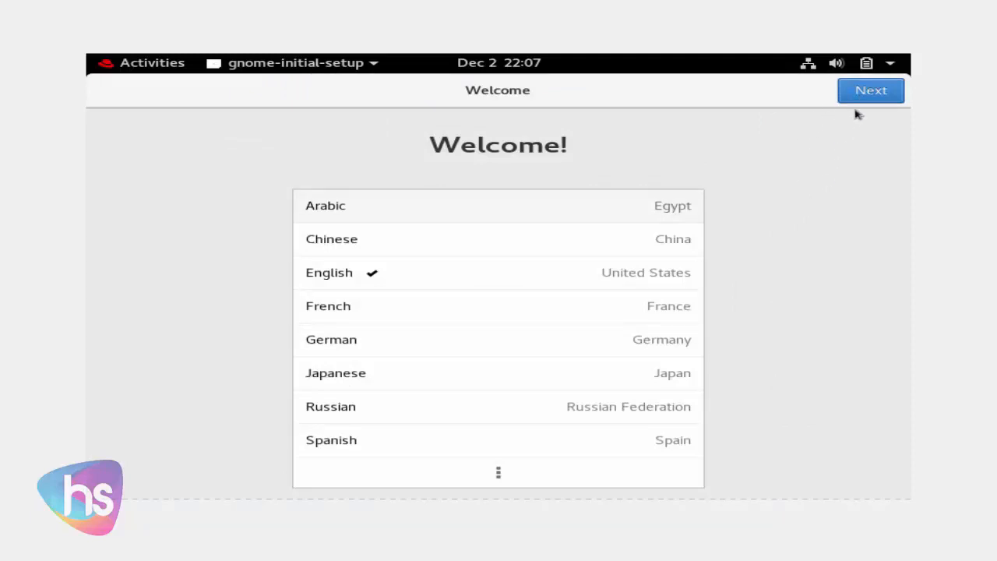
# - Keep English, US layout and Location Services, skip online accounts, and finish setup
pyautogui.click(871, 90)
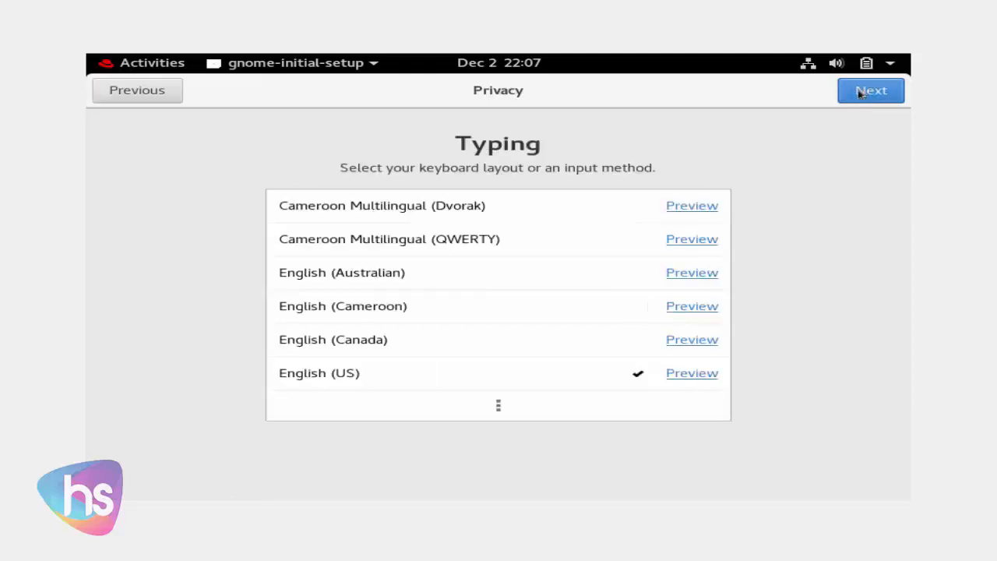
pyautogui.click(870, 90)
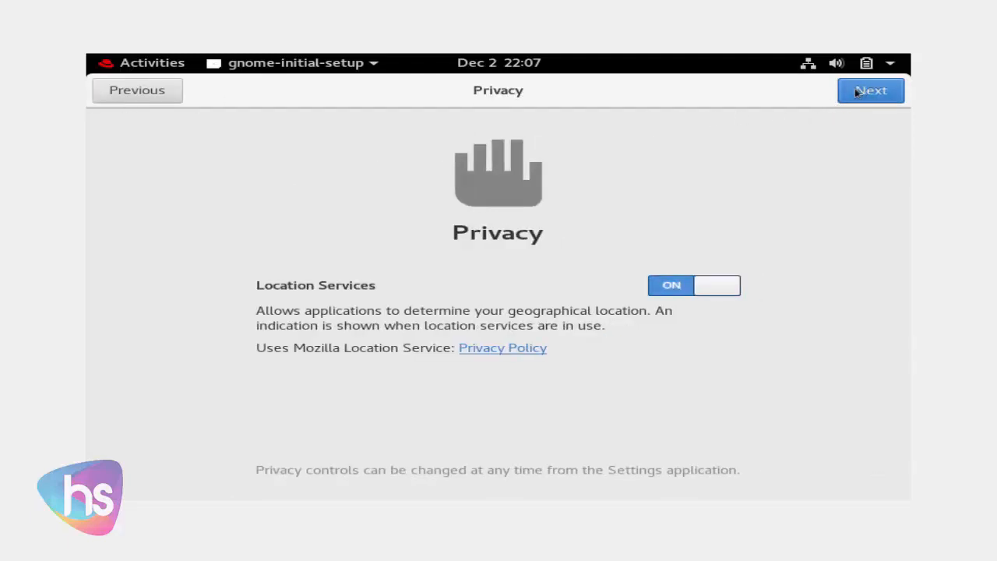
pyautogui.click(870, 89)
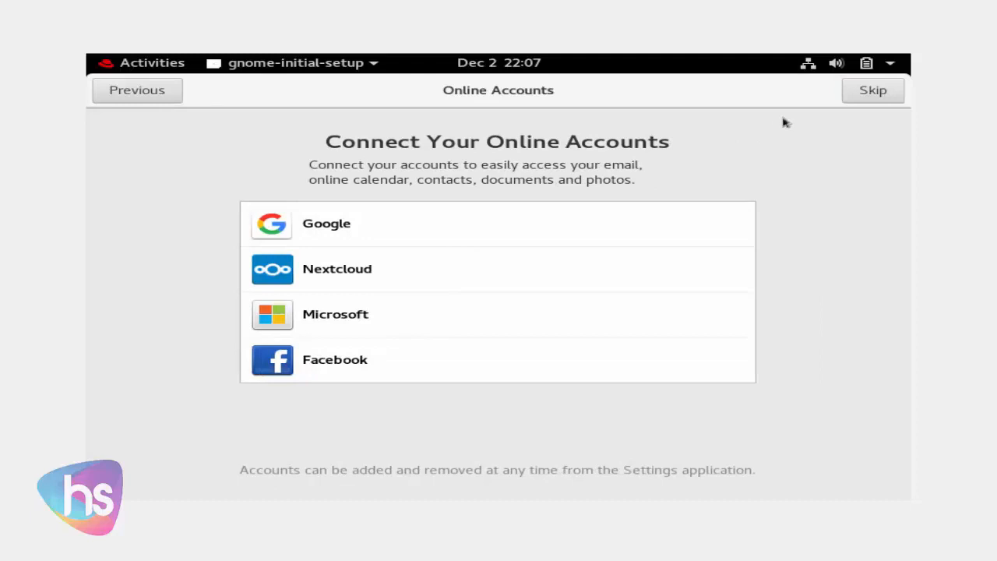
pyautogui.click(872, 90)
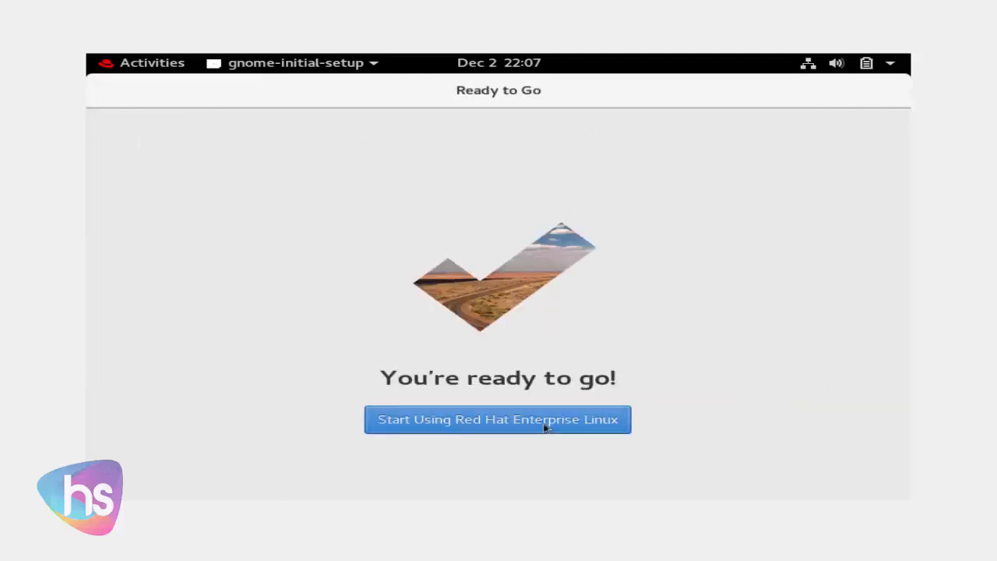
pyautogui.click(498, 419)
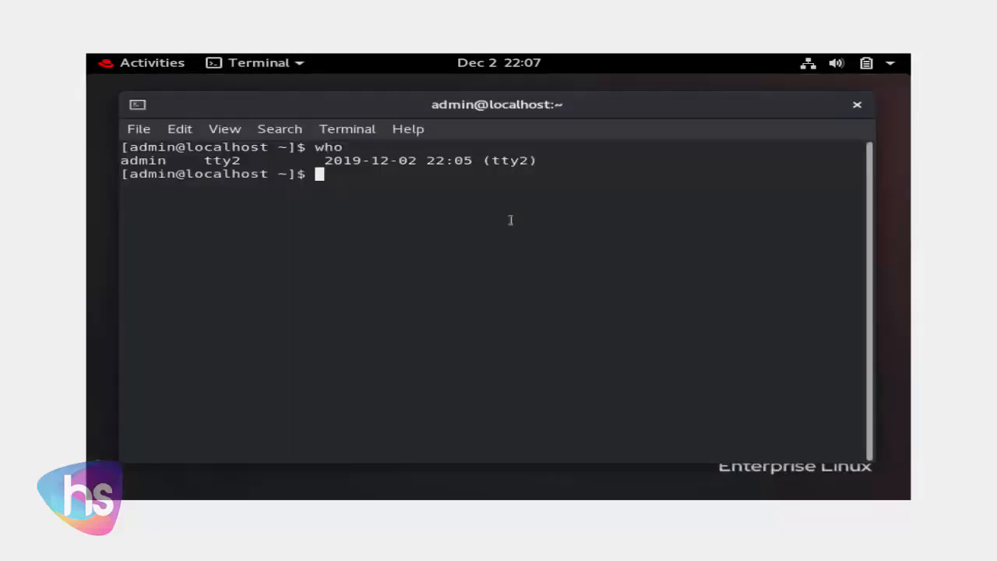
pyautogui.moveTo(477, 259)
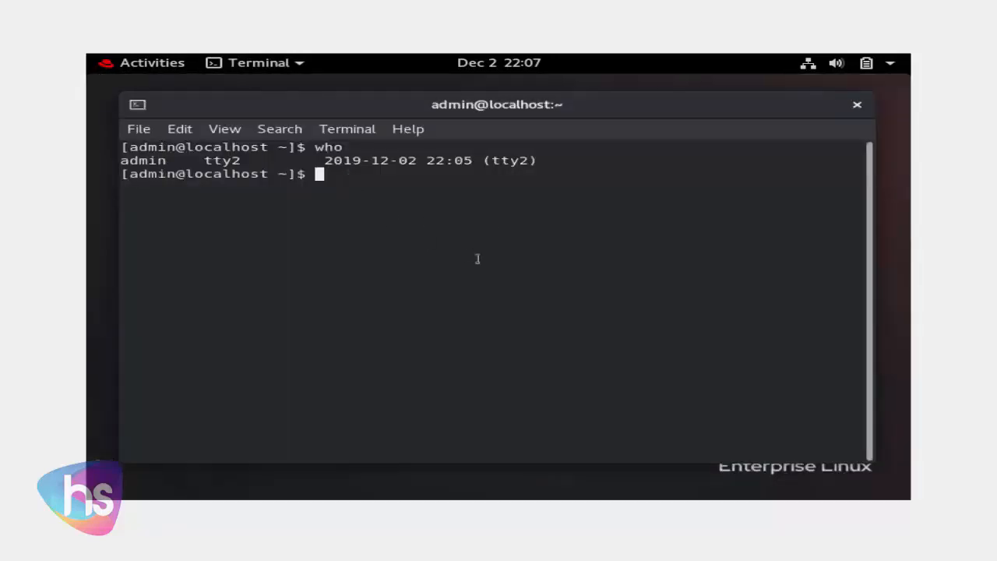
# - Run who and ls in the terminal to list logged-in users and home folders
pyautogui.write('whi')
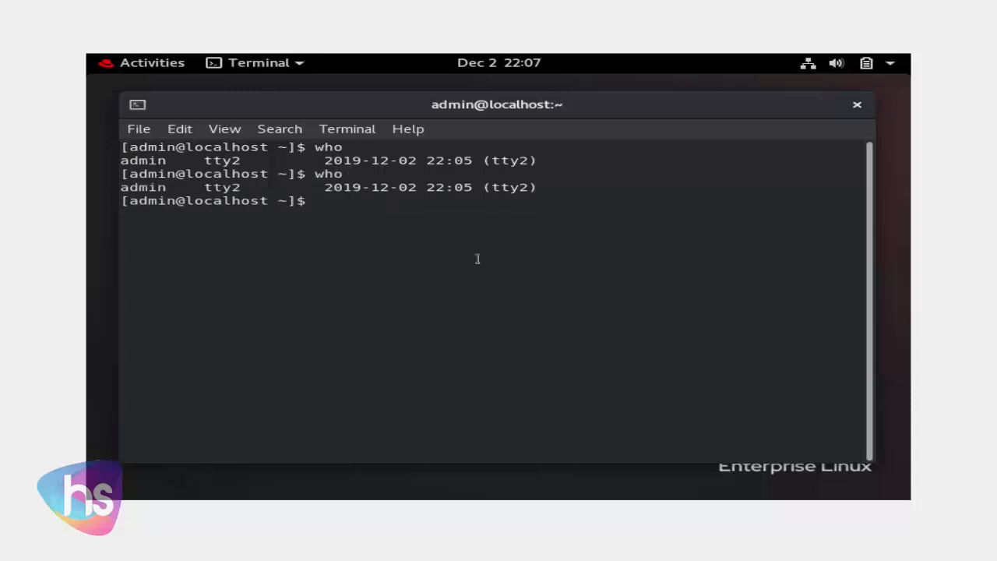
pyautogui.write('ls')
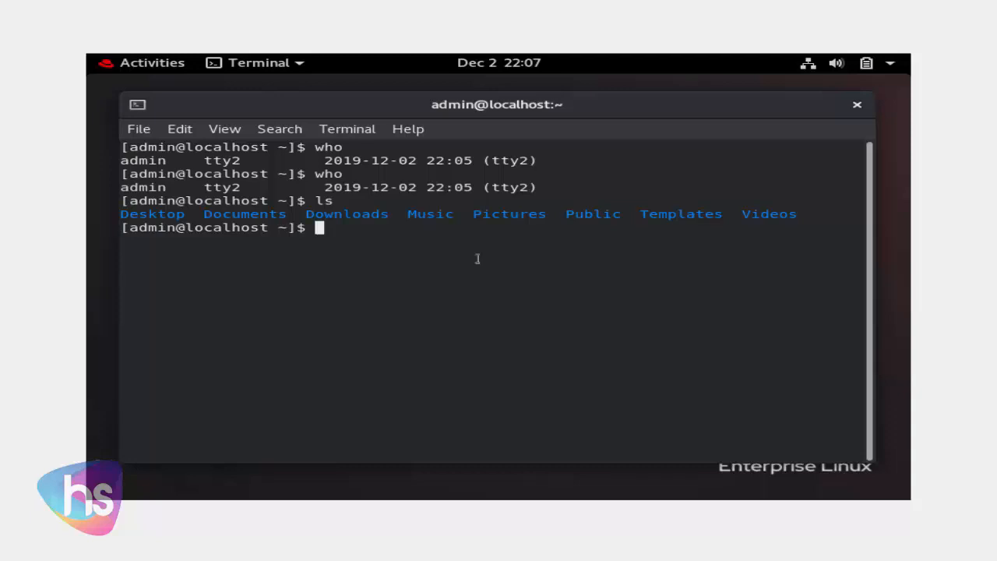
pyautogui.moveTo(392, 220)
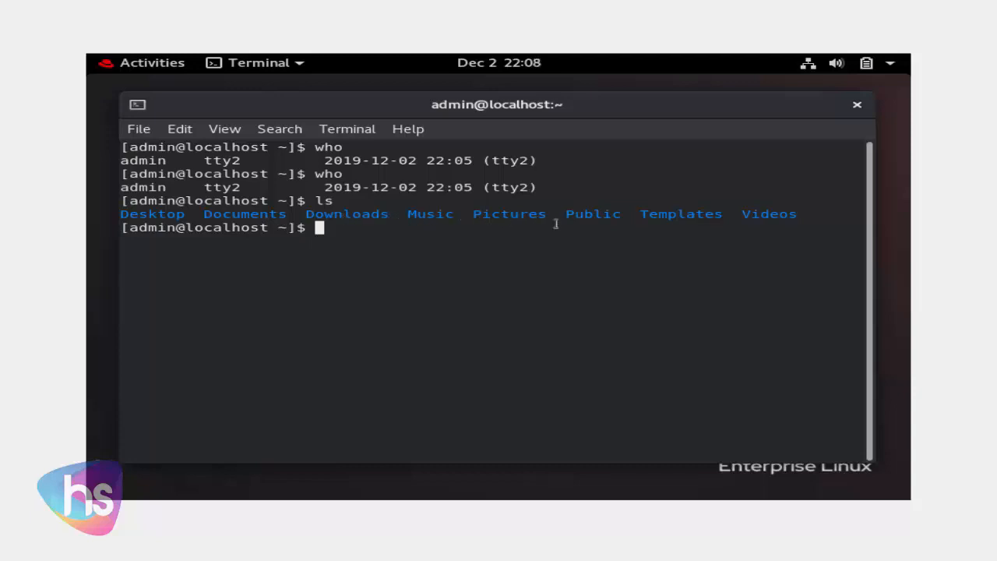
pyautogui.moveTo(732, 261)
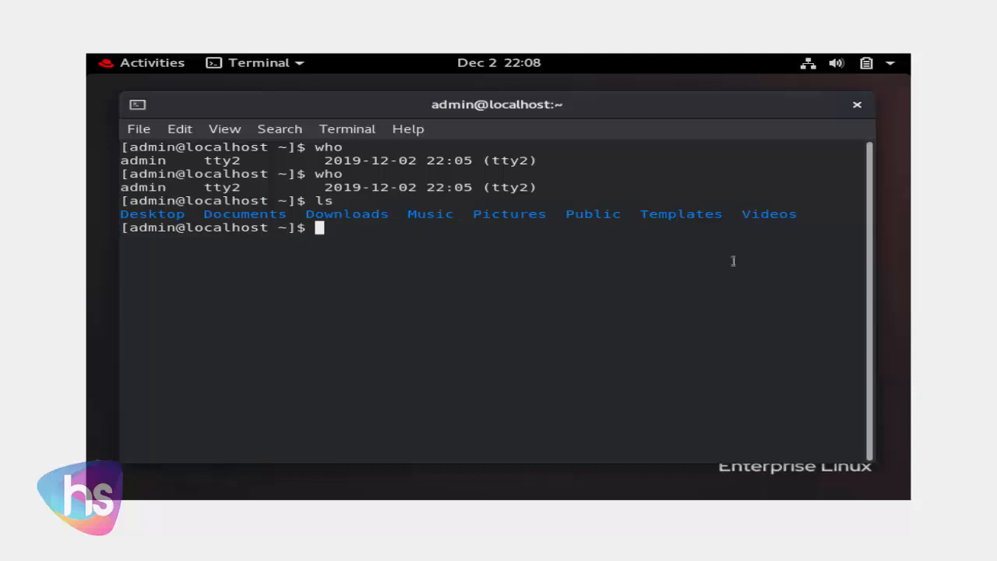
pyautogui.write('ls')
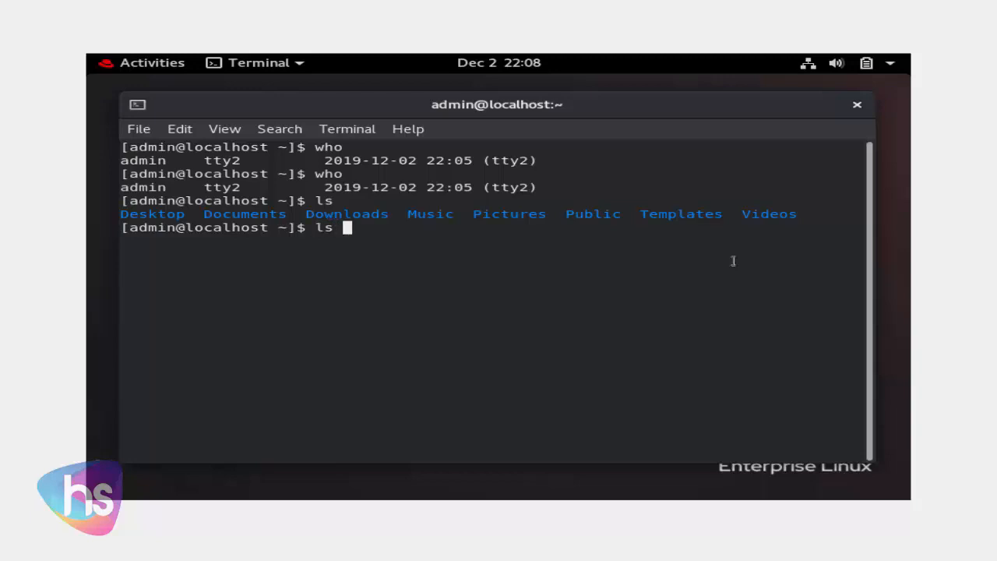